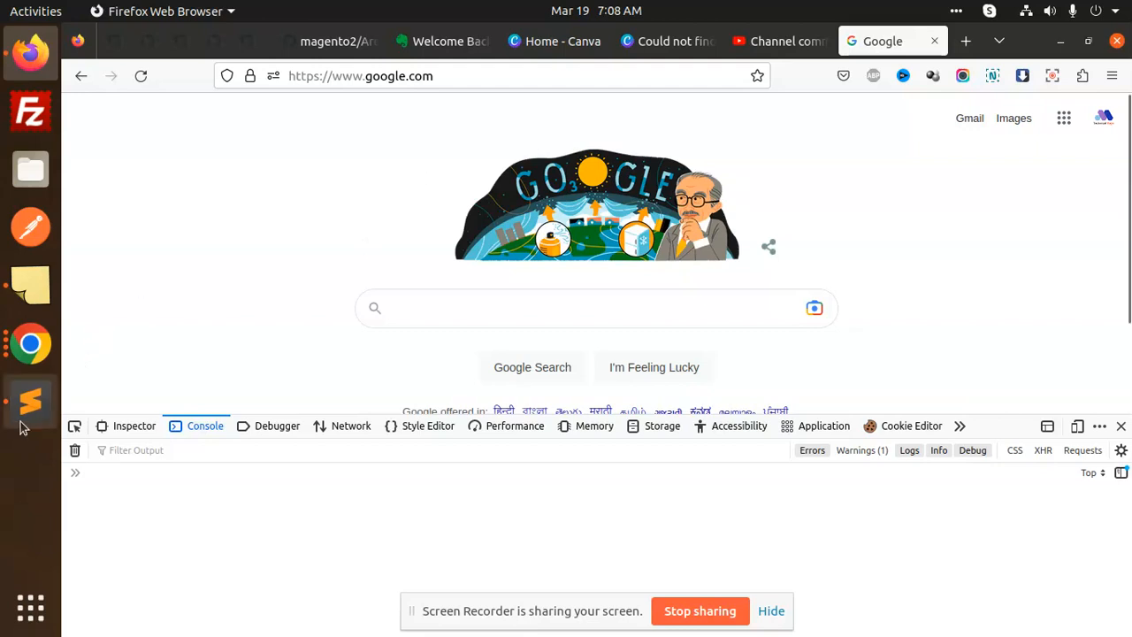
# Bring script.js in Sublime Text to the front from the dock
pyautogui.click(30, 400)
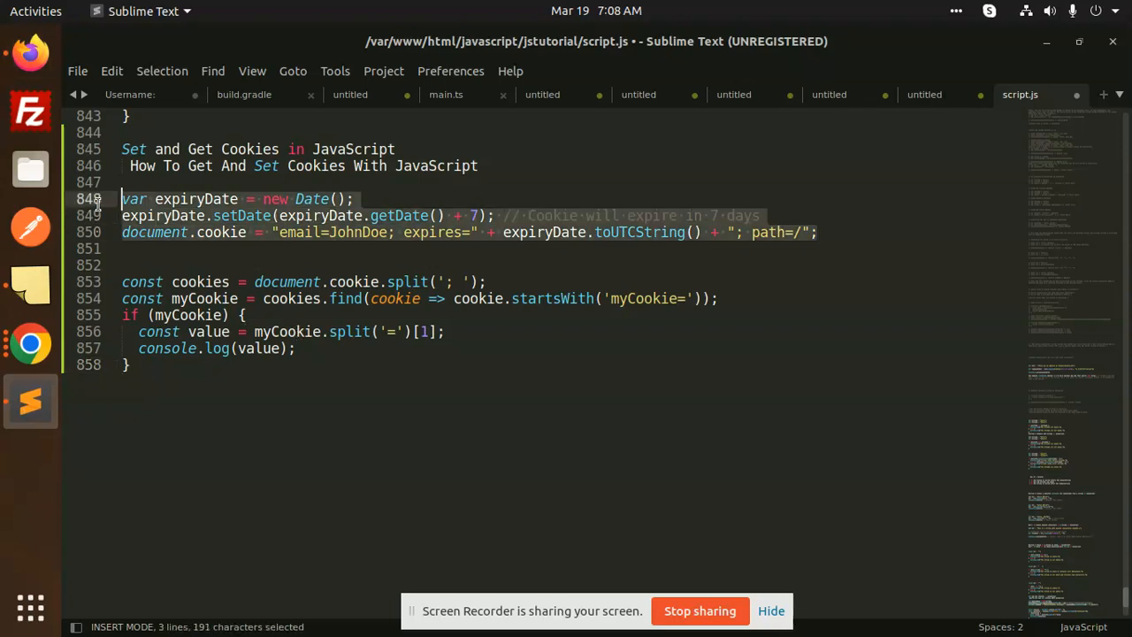
pyautogui.click(156, 198)
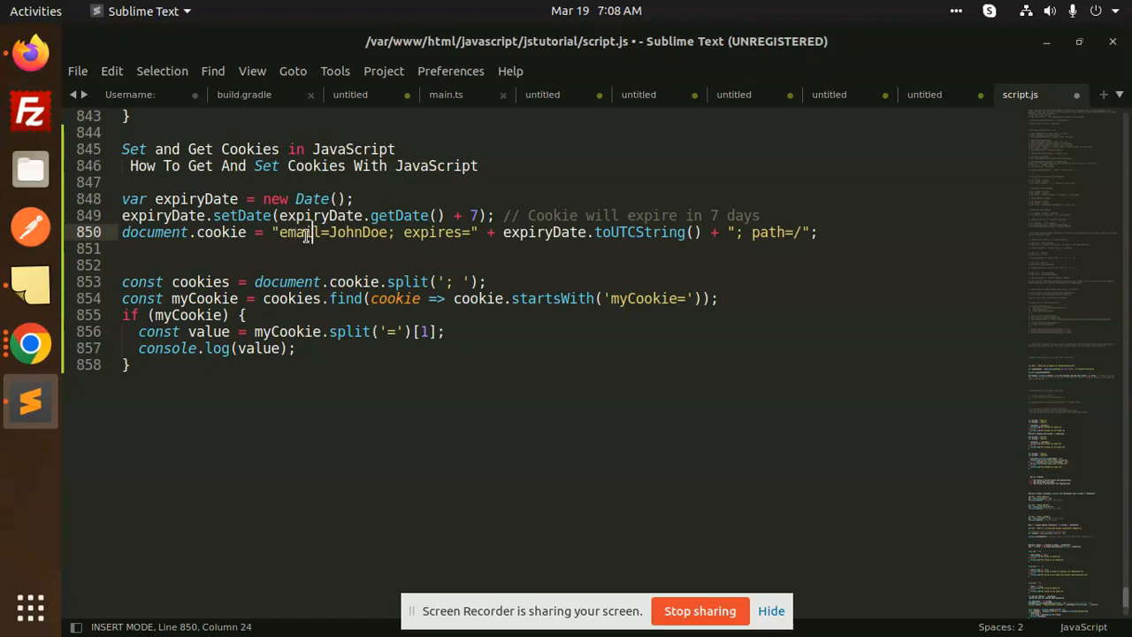
pyautogui.moveTo(463, 237)
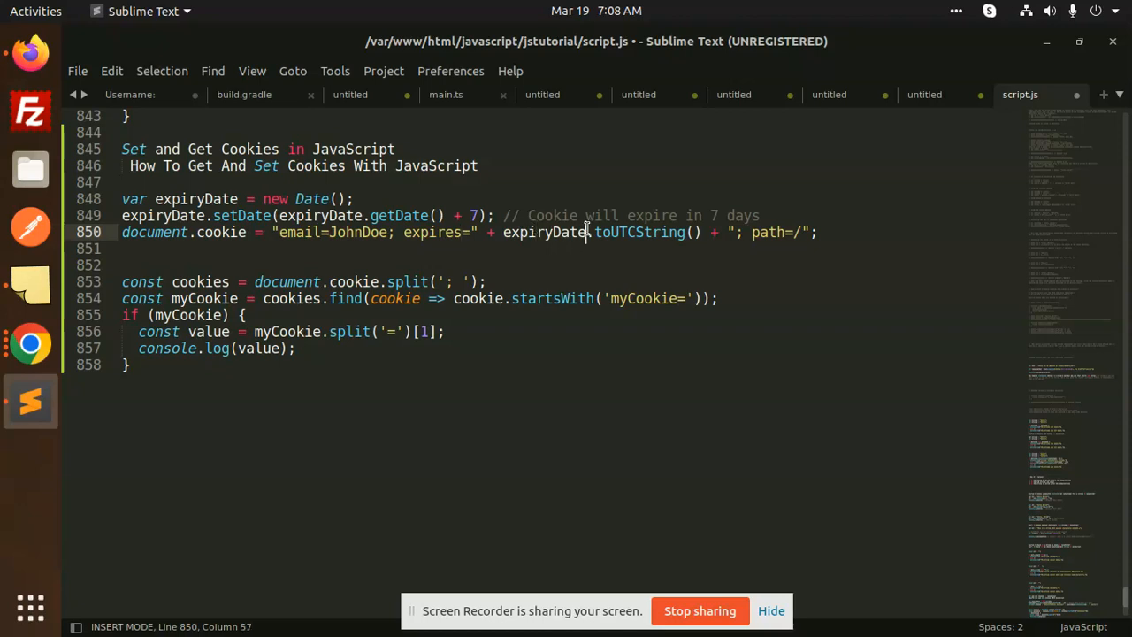
pyautogui.moveTo(587, 365)
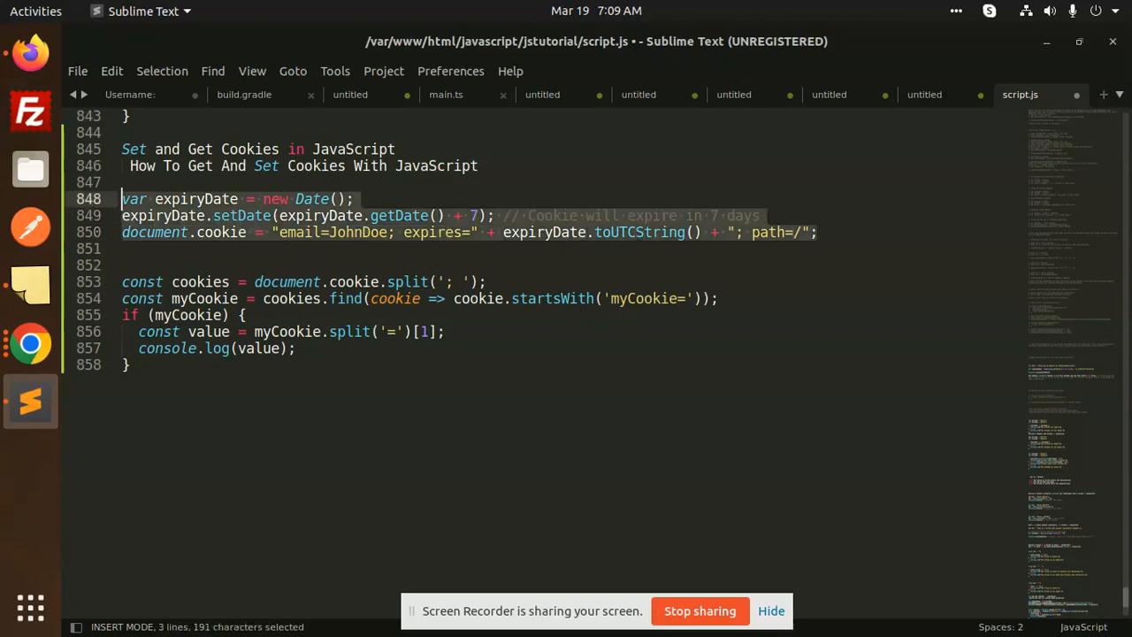
# Copy the cookie-setting lines and change the cookie to name=rajnikant
pyautogui.press('ctrl+c')
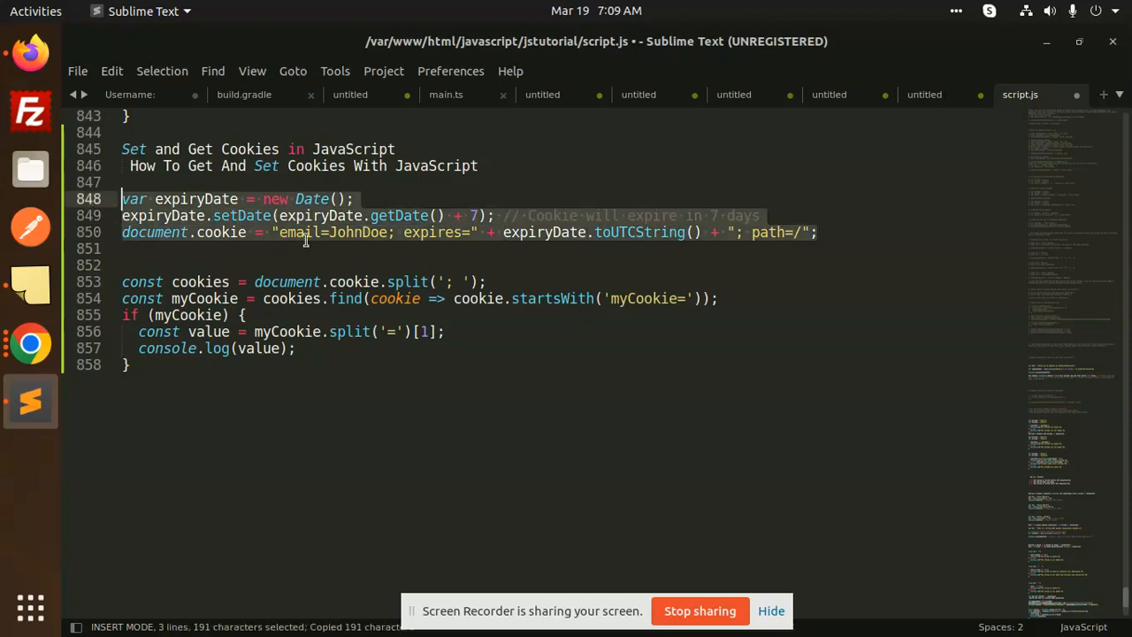
pyautogui.doubleClick(300, 232)
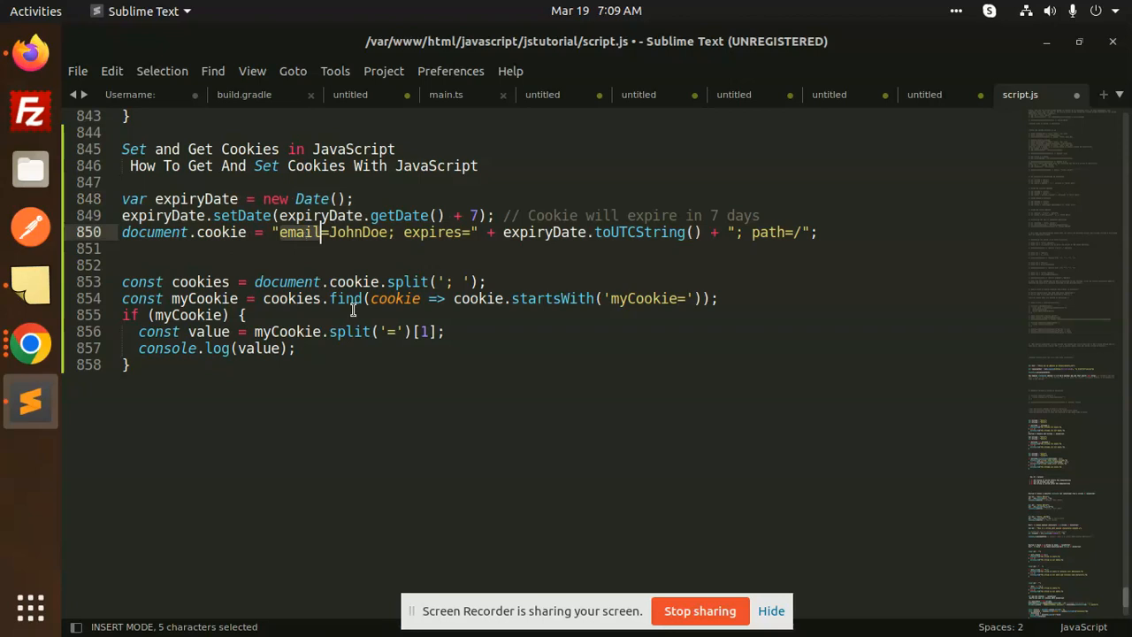
pyautogui.write('name')
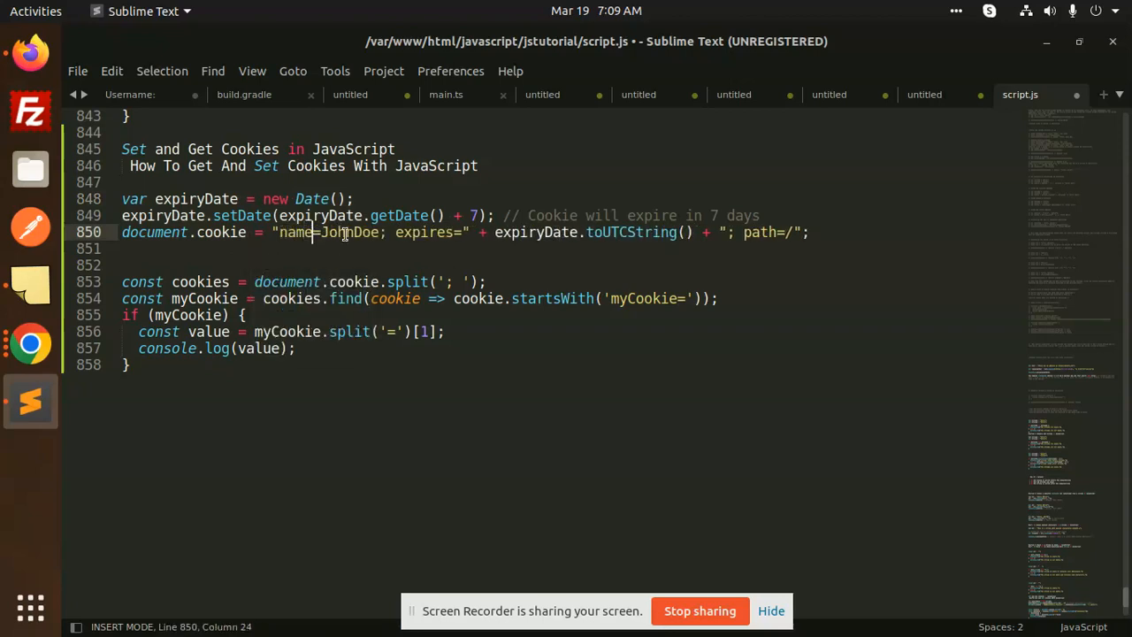
pyautogui.write('rajn')
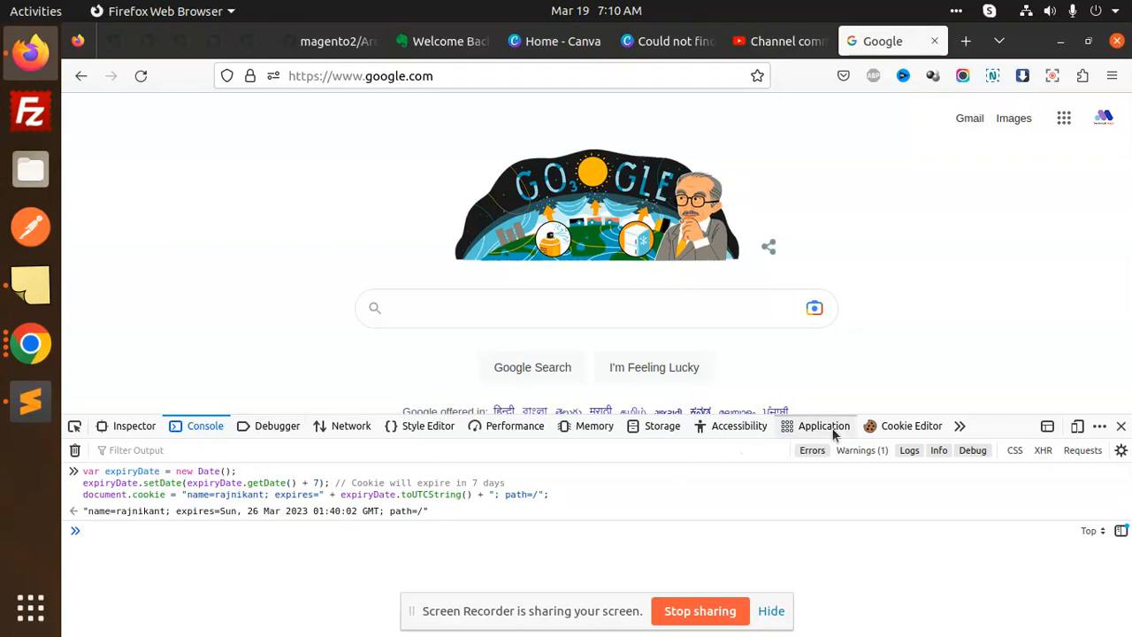
# In Cookie Editor collapse email and expand name to see rajnikant, then return to script.js
pyautogui.click(911, 425)
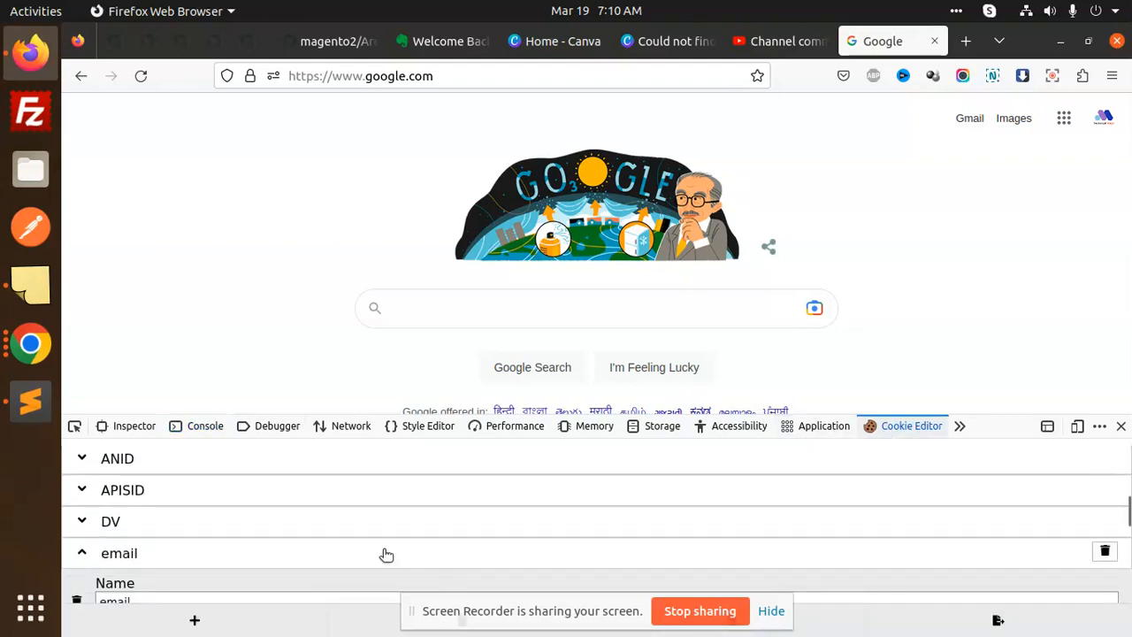
pyautogui.scroll(-3)
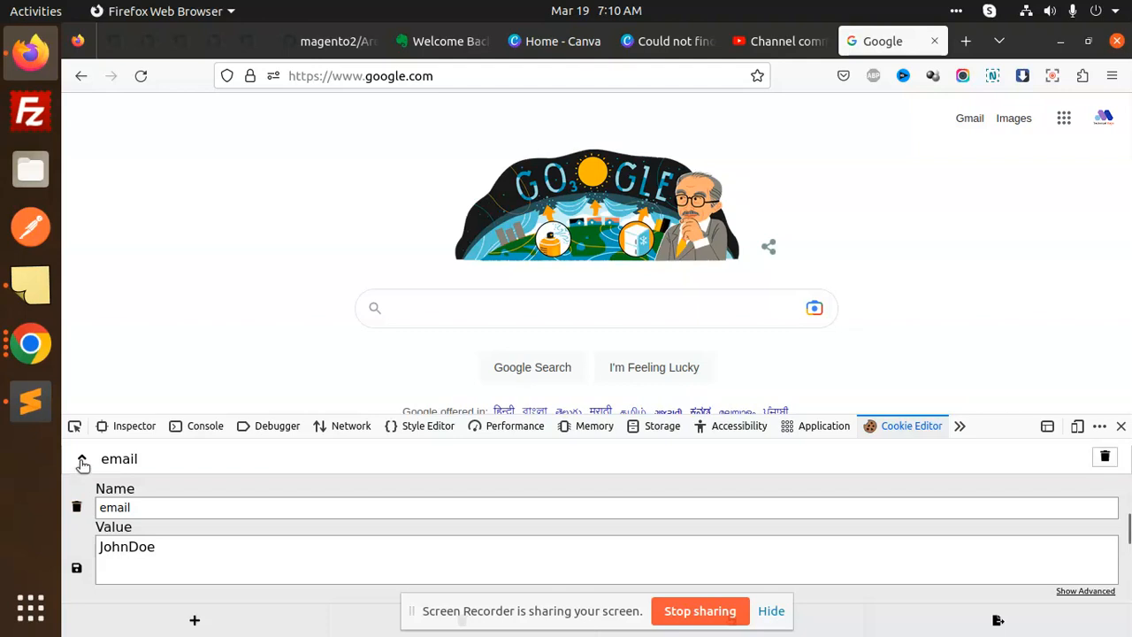
pyautogui.click(81, 458)
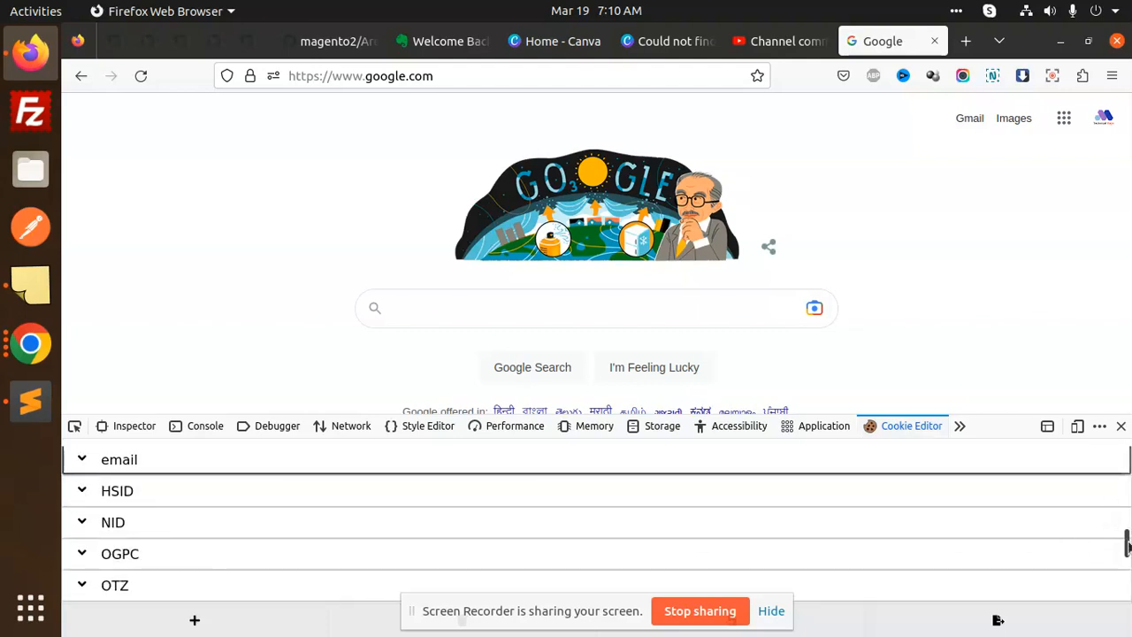
pyautogui.scroll(-3)
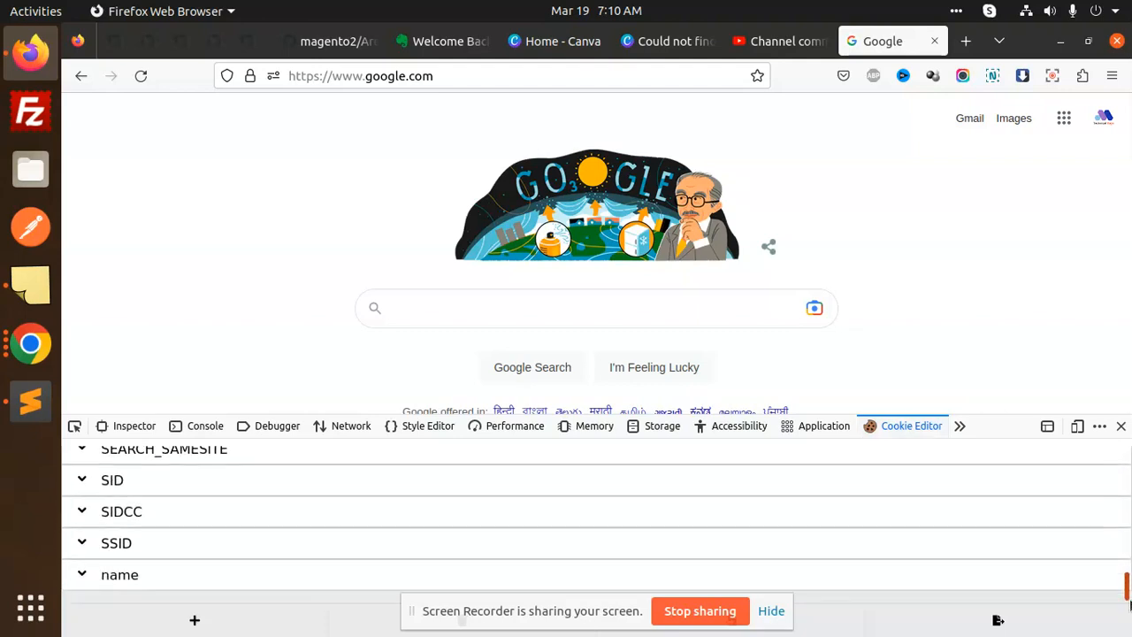
pyautogui.click(120, 573)
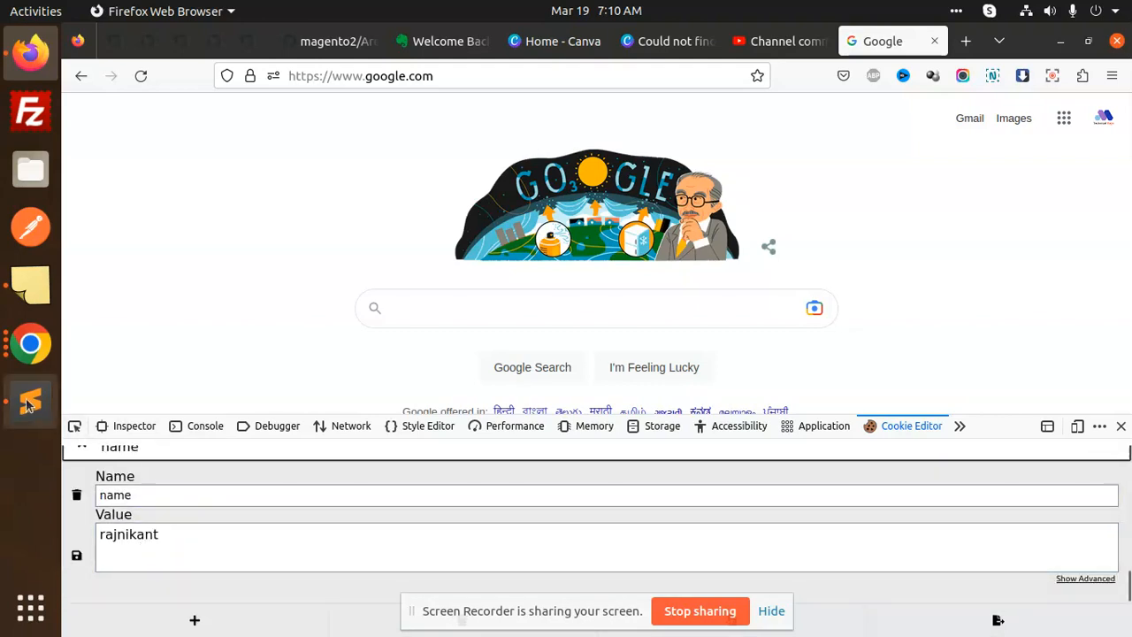
pyautogui.click(30, 399)
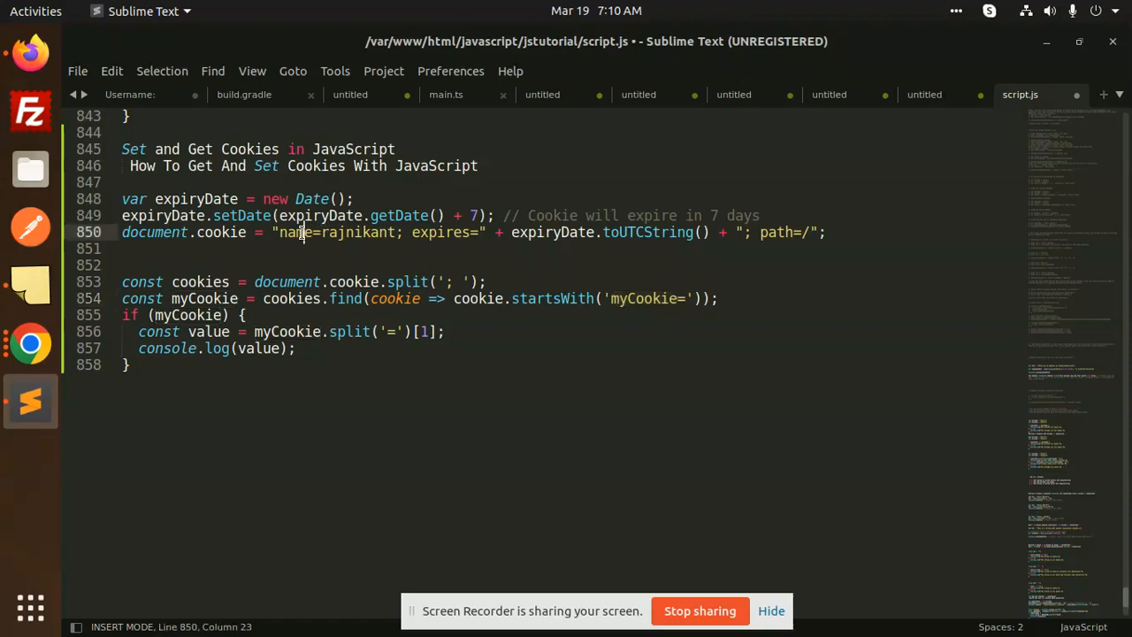
# Make startsWith look for 'name=' and copy the cookie-reading lines for the console
pyautogui.doubleClick(296, 232)
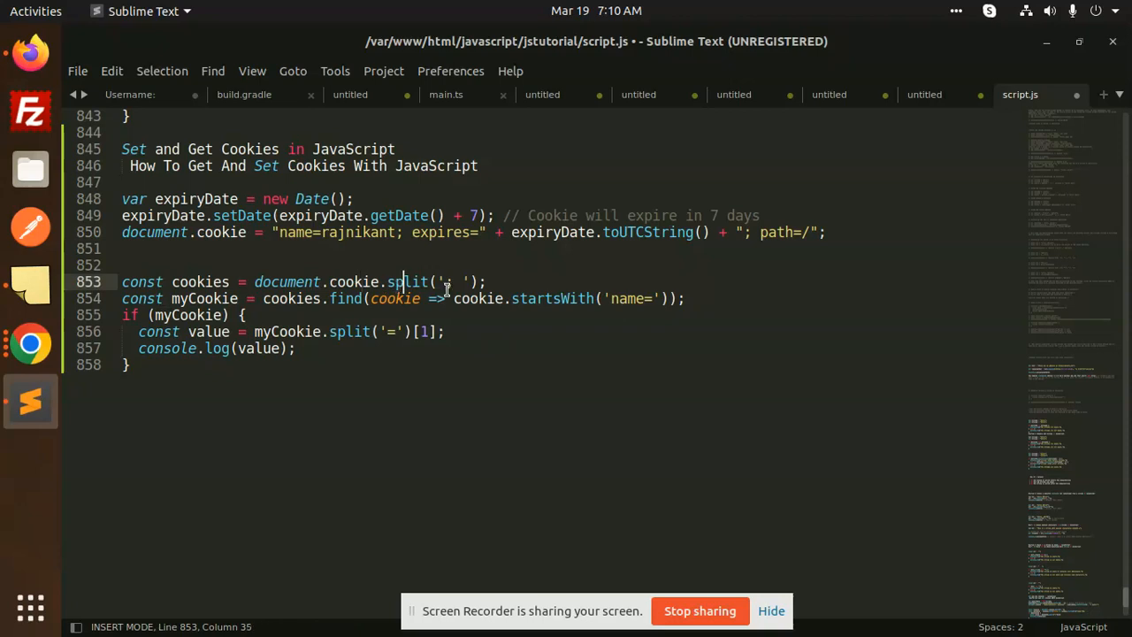
pyautogui.write(';')
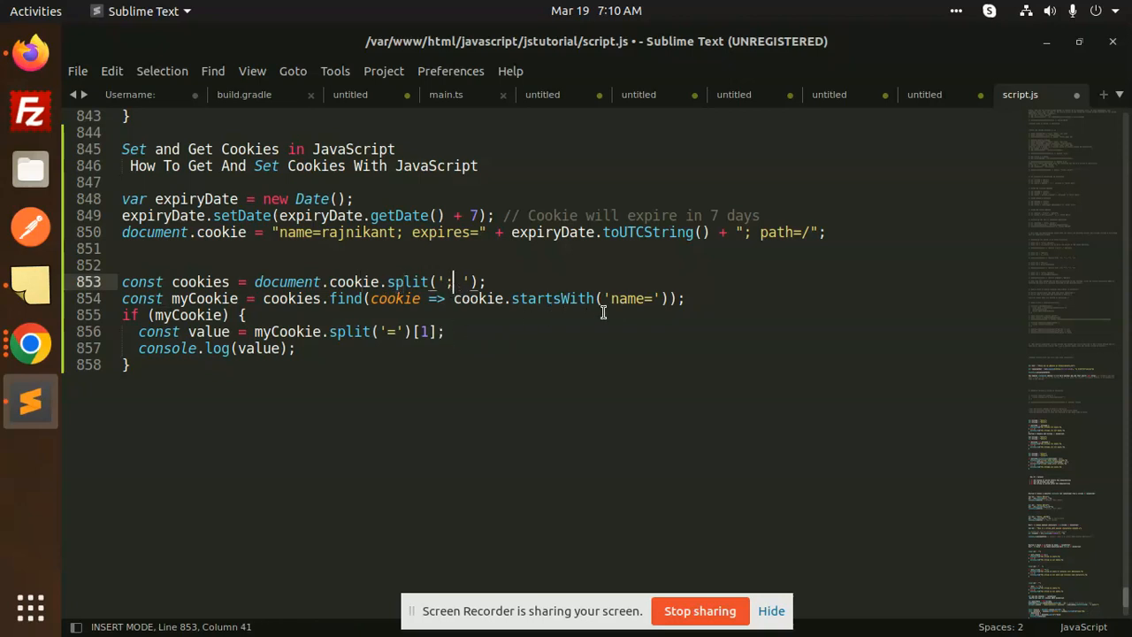
pyautogui.click(552, 297)
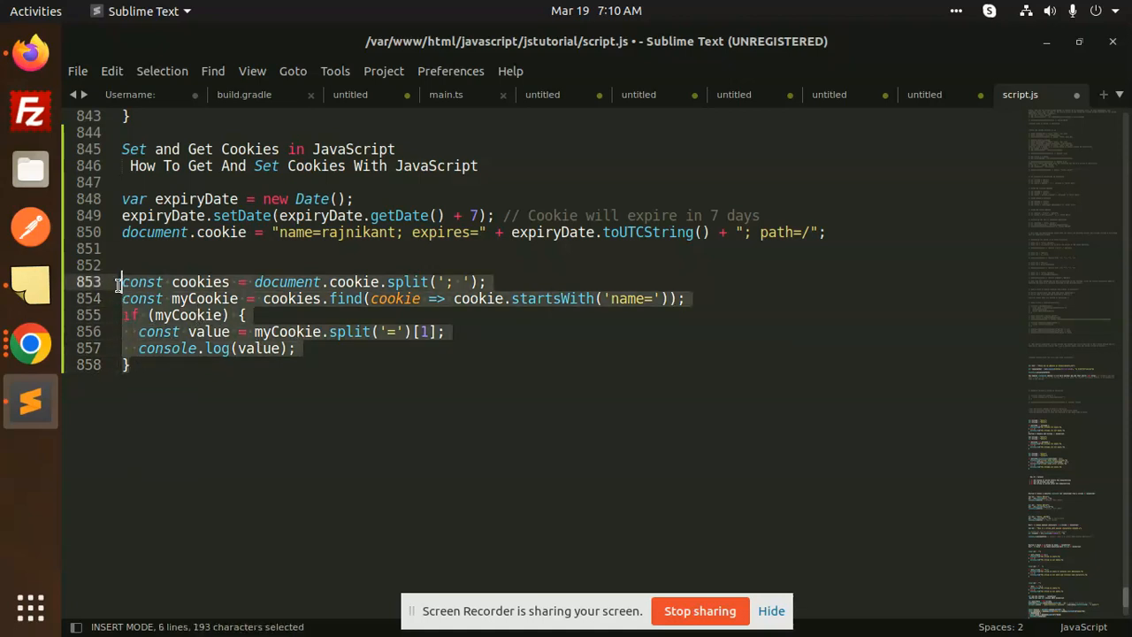
pyautogui.press('ctrl+c')
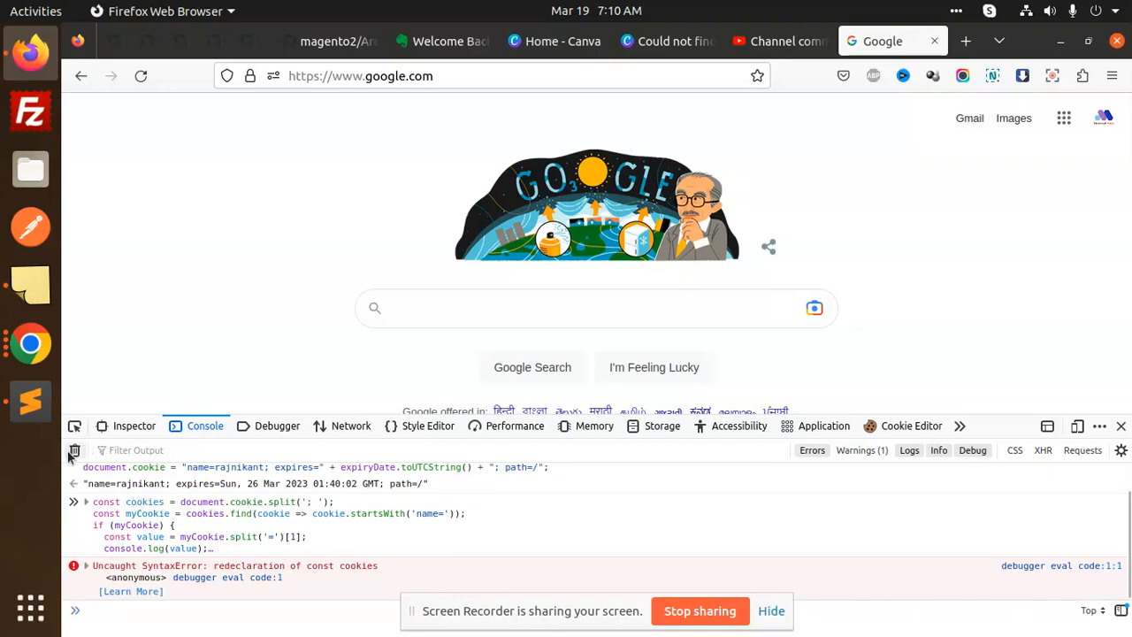
# Clear and reload, then run the cookie-reading code in the console to log rajnikant
pyautogui.click(74, 451)
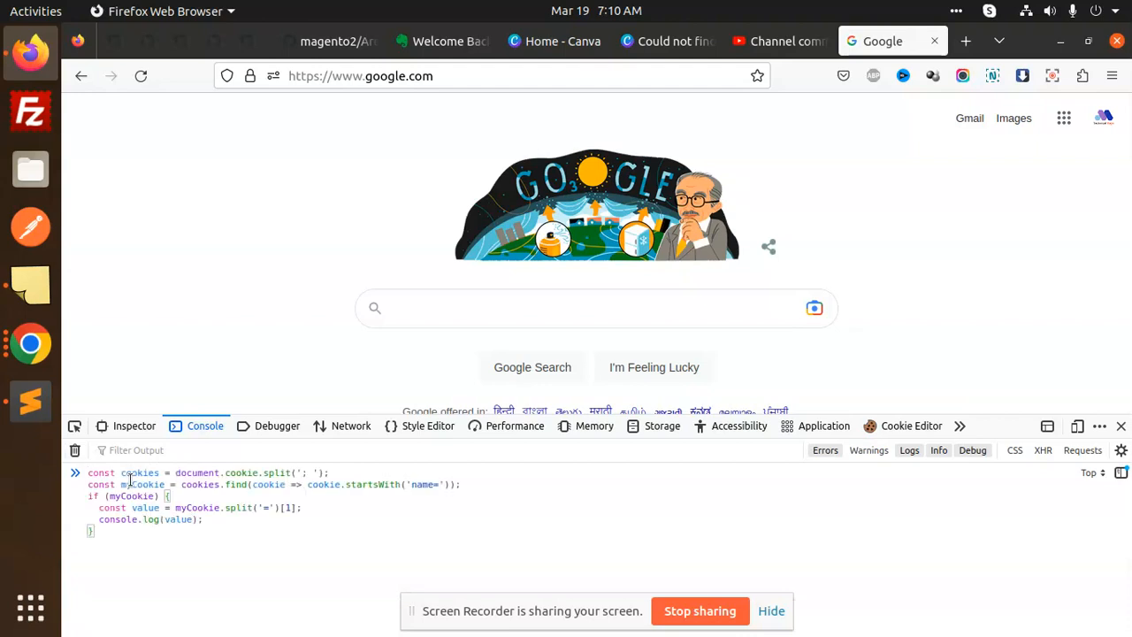
pyautogui.click(139, 74)
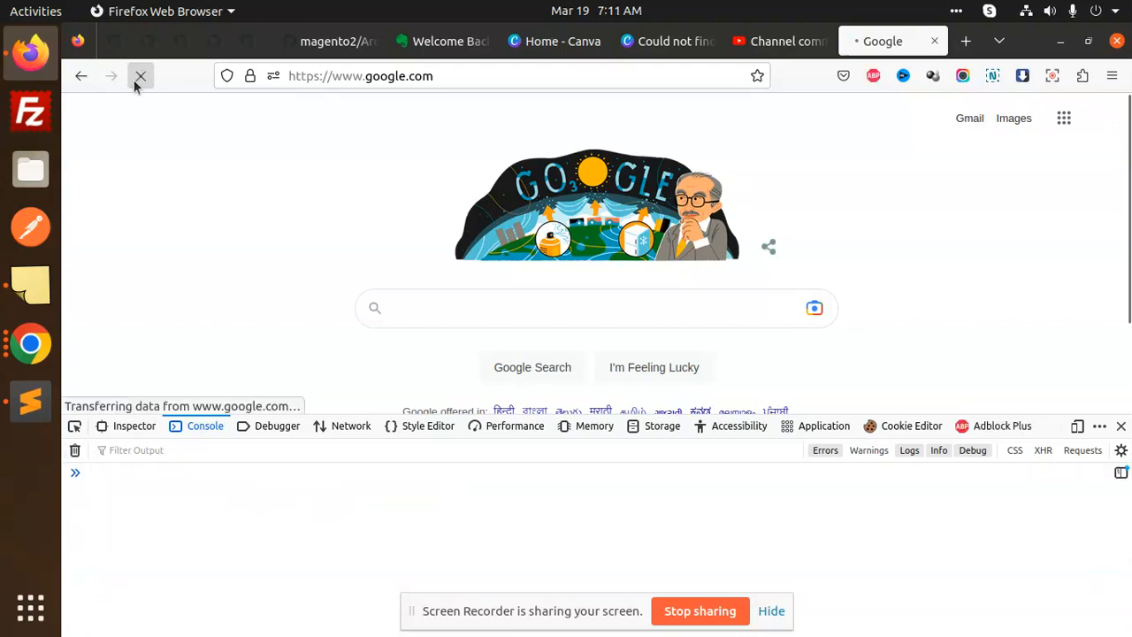
pyautogui.click(141, 75)
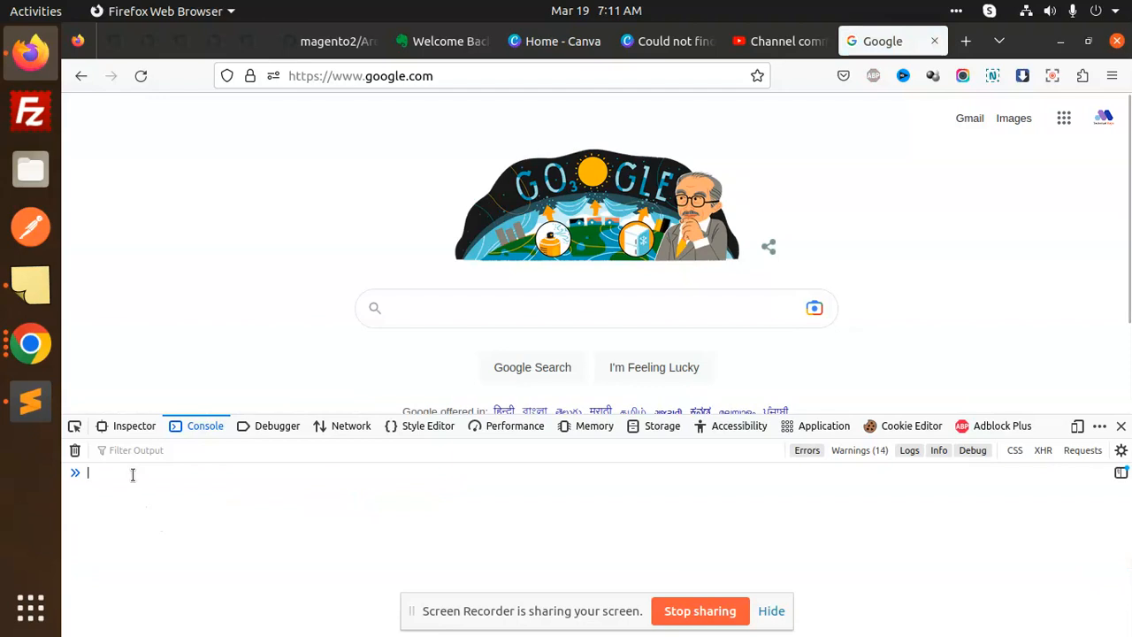
pyautogui.write("const cookies = document.cookie.split('; ');")
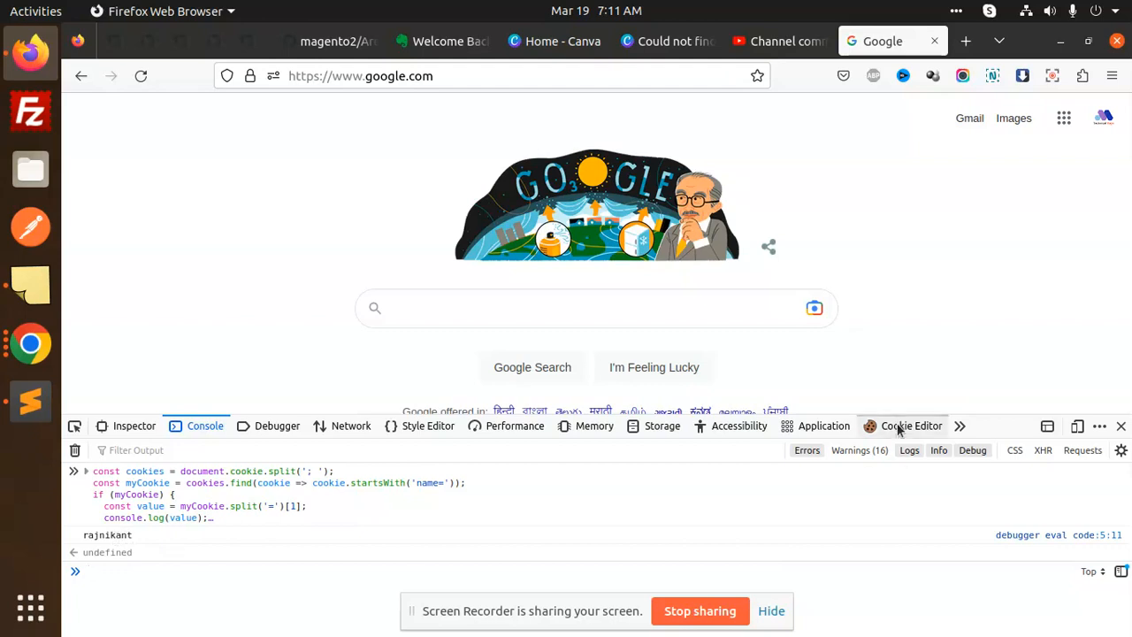
# Compare with the name cookie's rajnikant value in Cookie Editor and return to the console
pyautogui.click(911, 425)
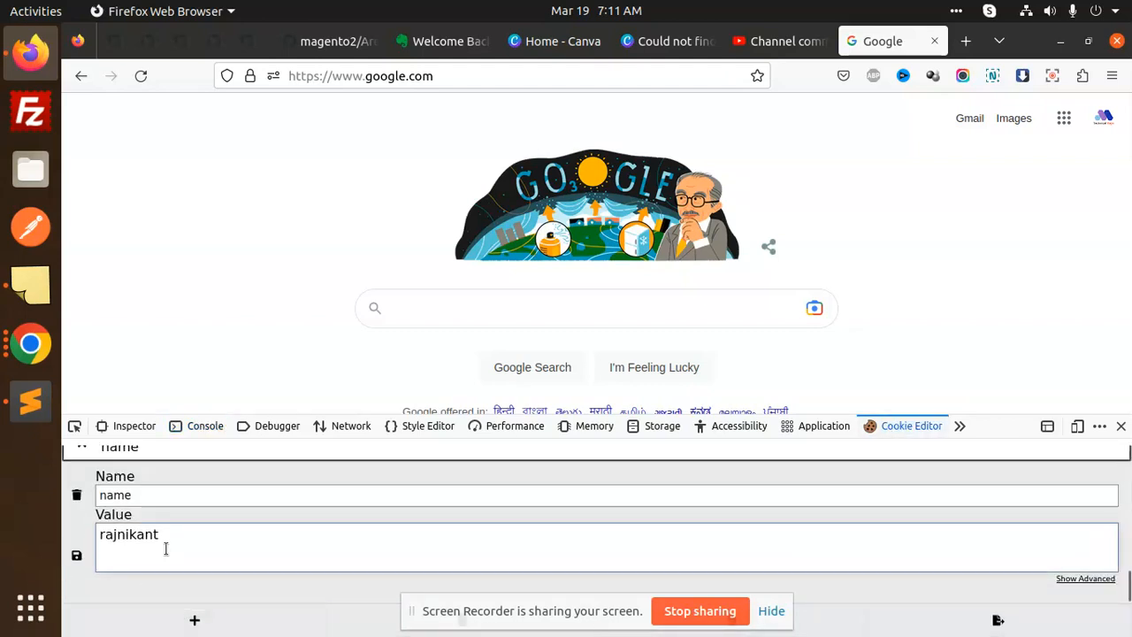
pyautogui.click(181, 534)
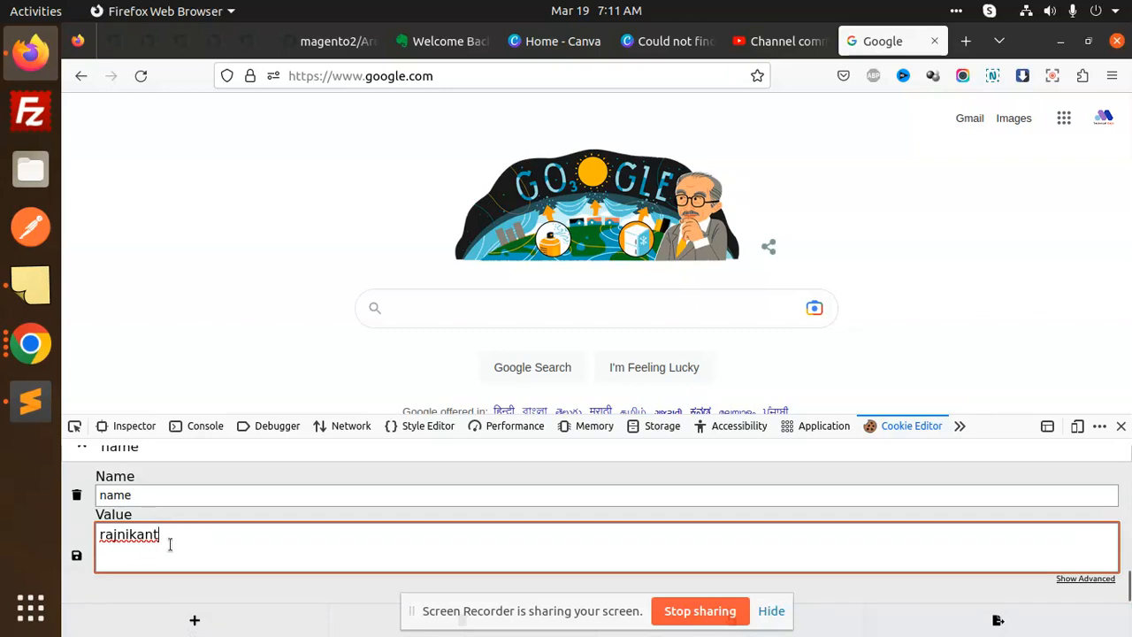
pyautogui.moveTo(230, 517)
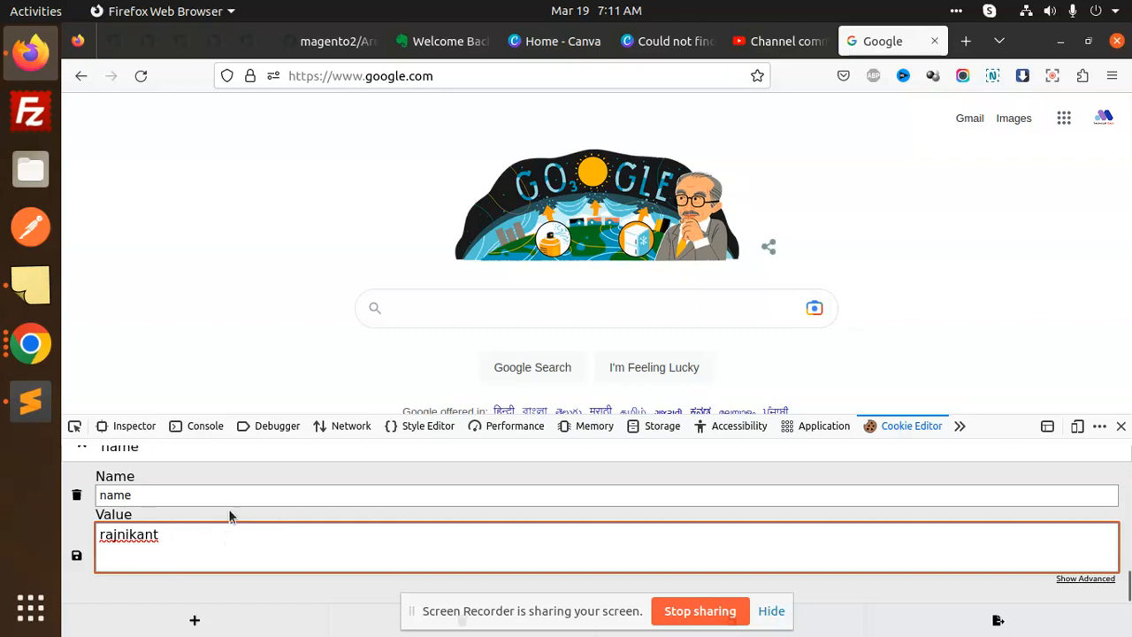
pyautogui.click(206, 424)
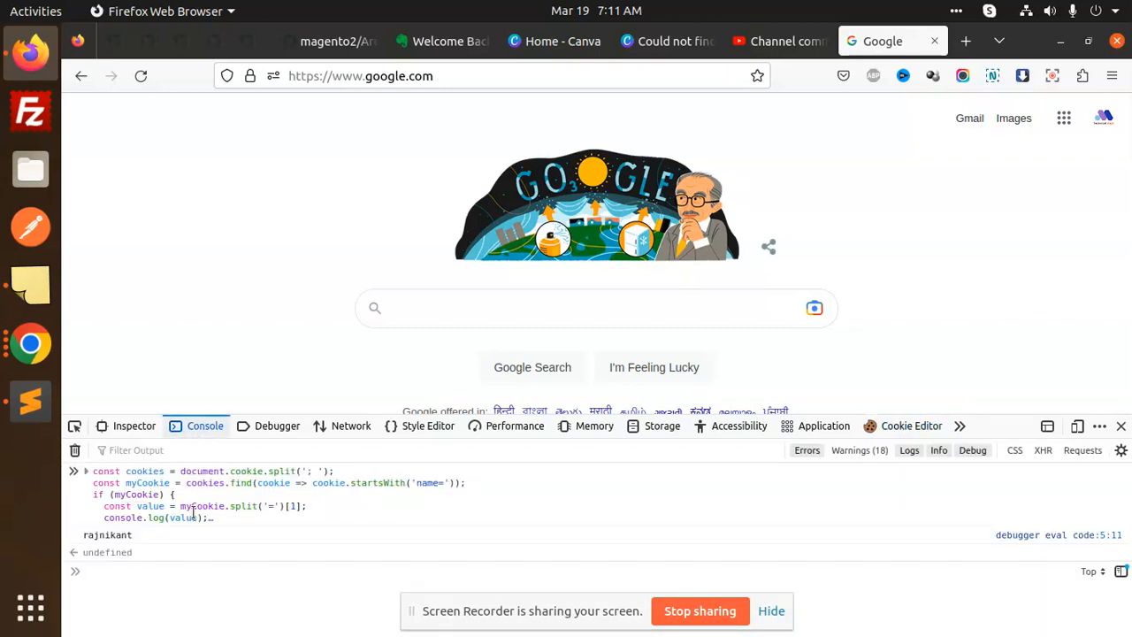